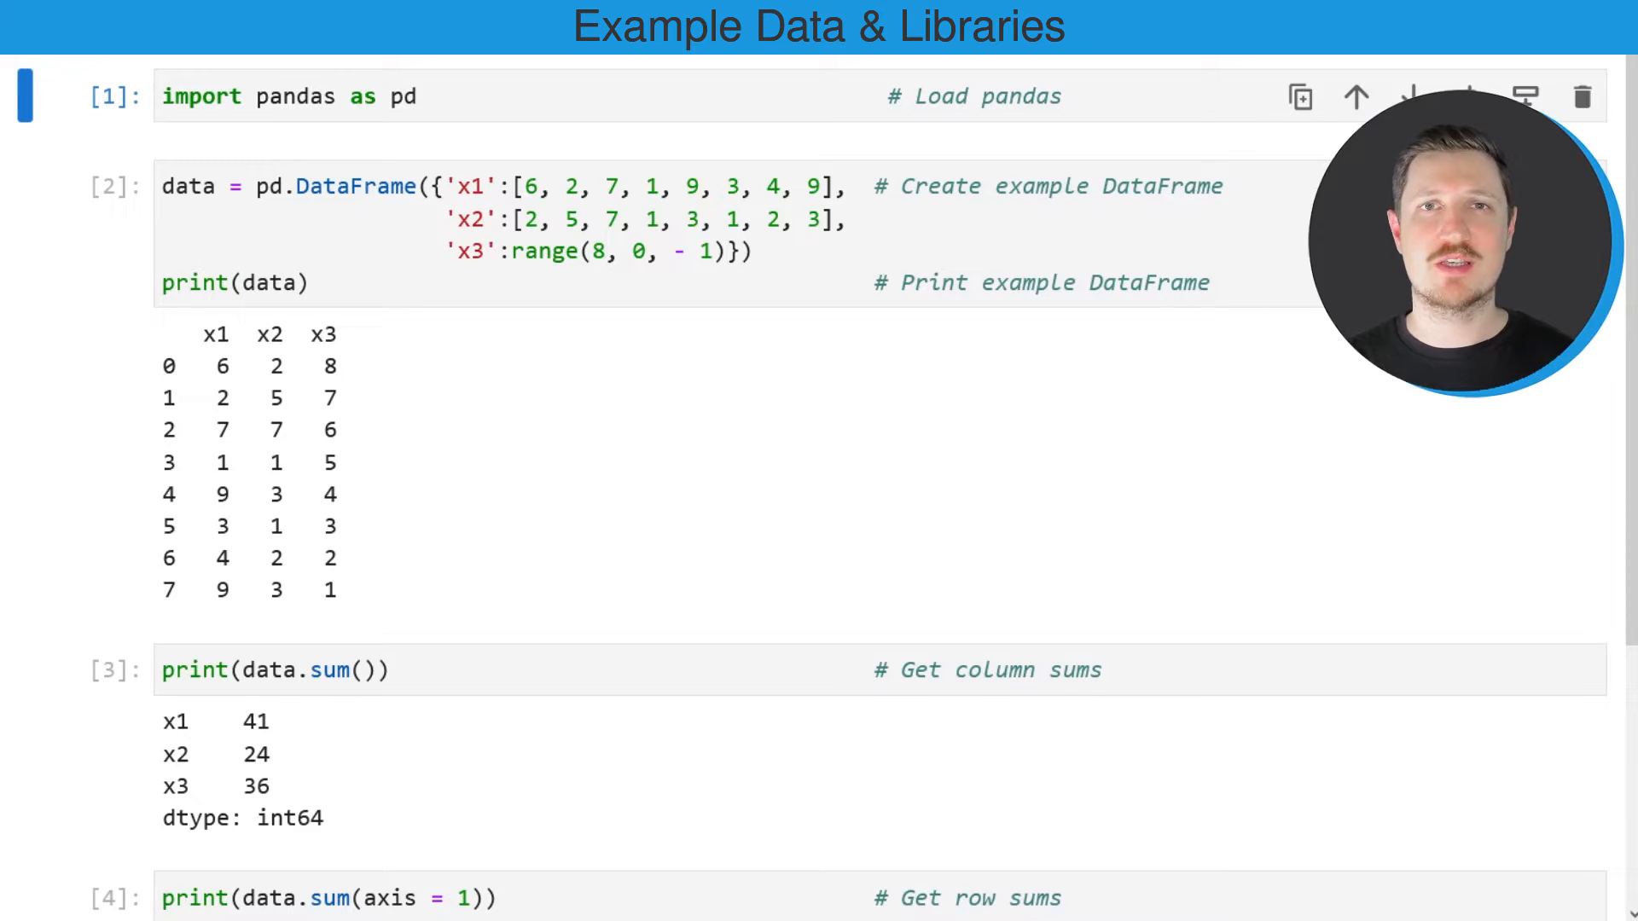
# Highlight the column-sums and row-sums (axis=1) lines in the notebook code.
pyautogui.doubleClick(988, 96)
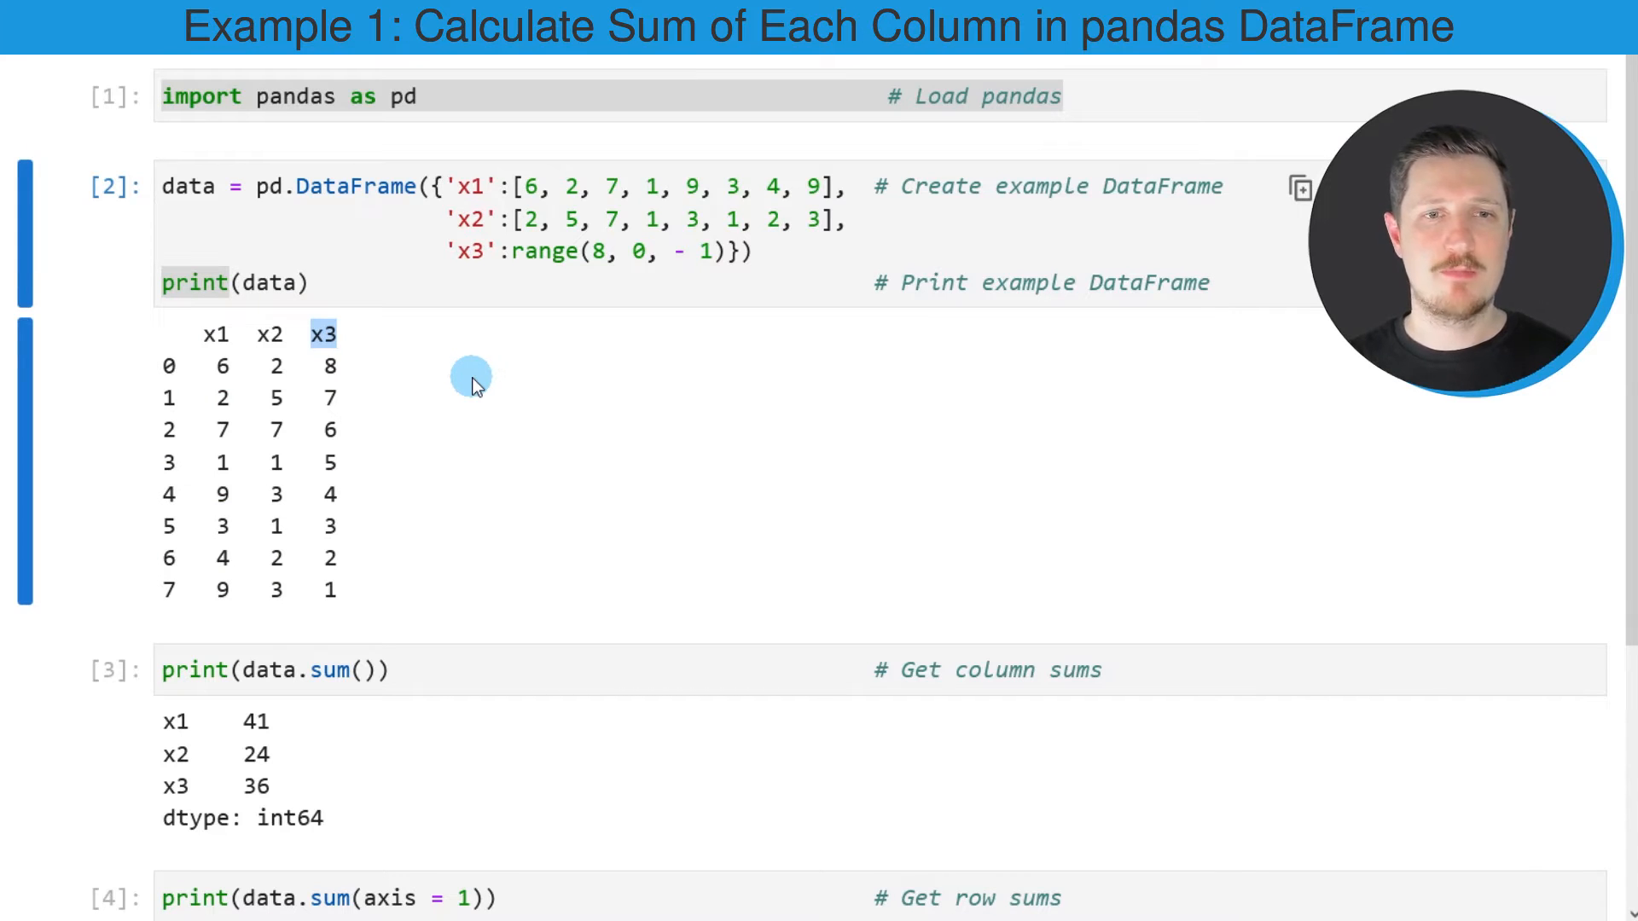
pyautogui.click(313, 670)
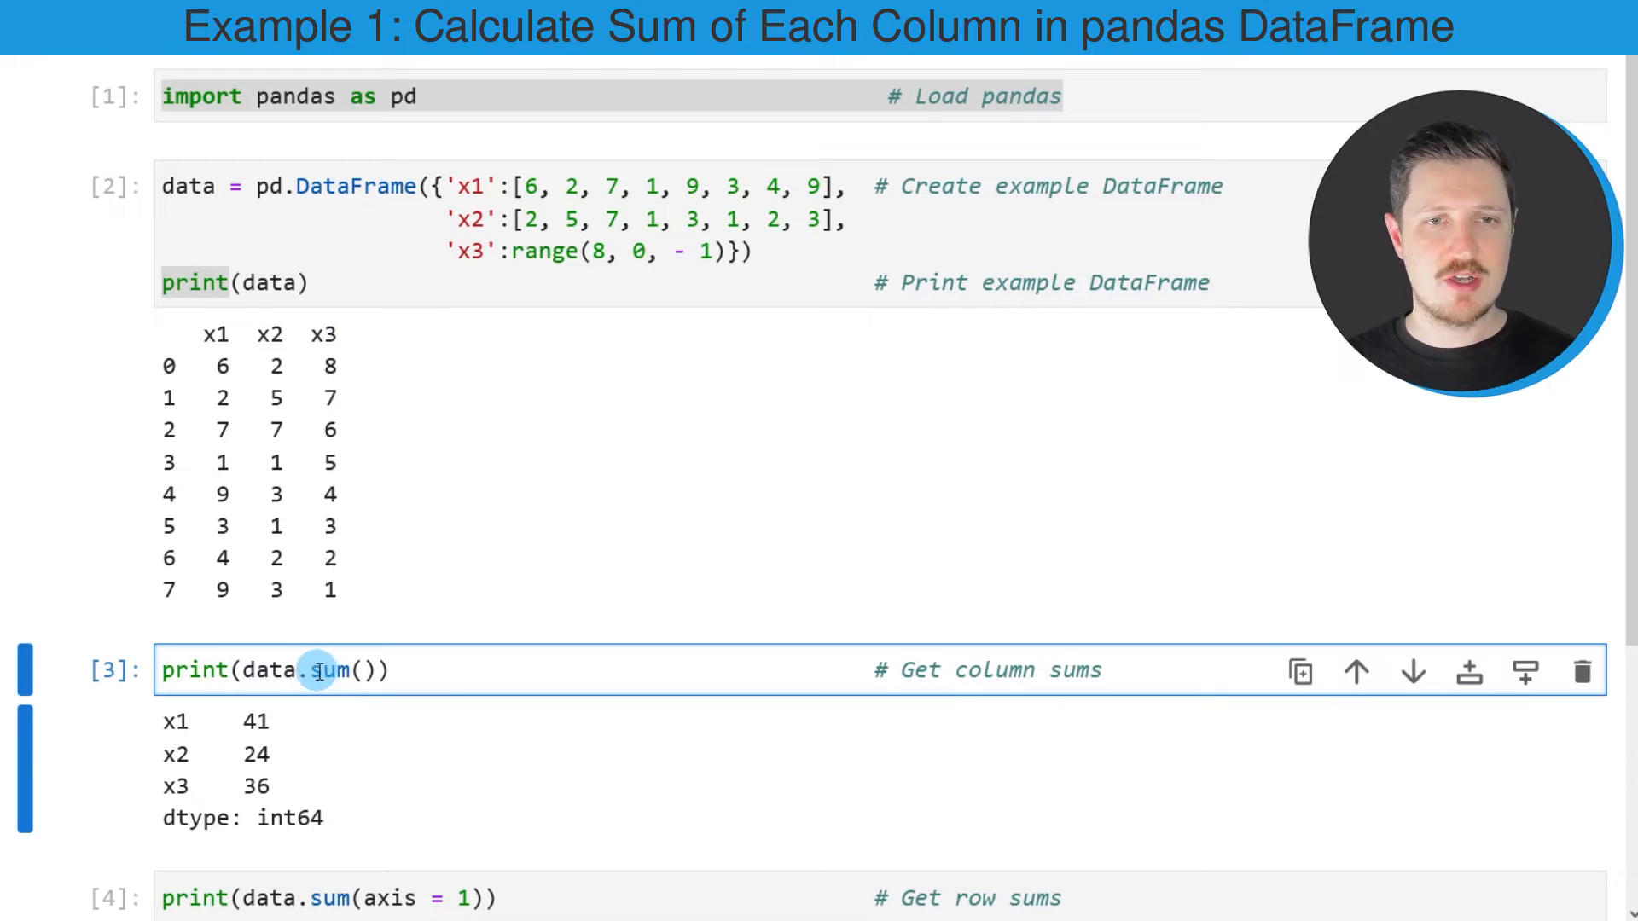
pyautogui.doubleClick(331, 671)
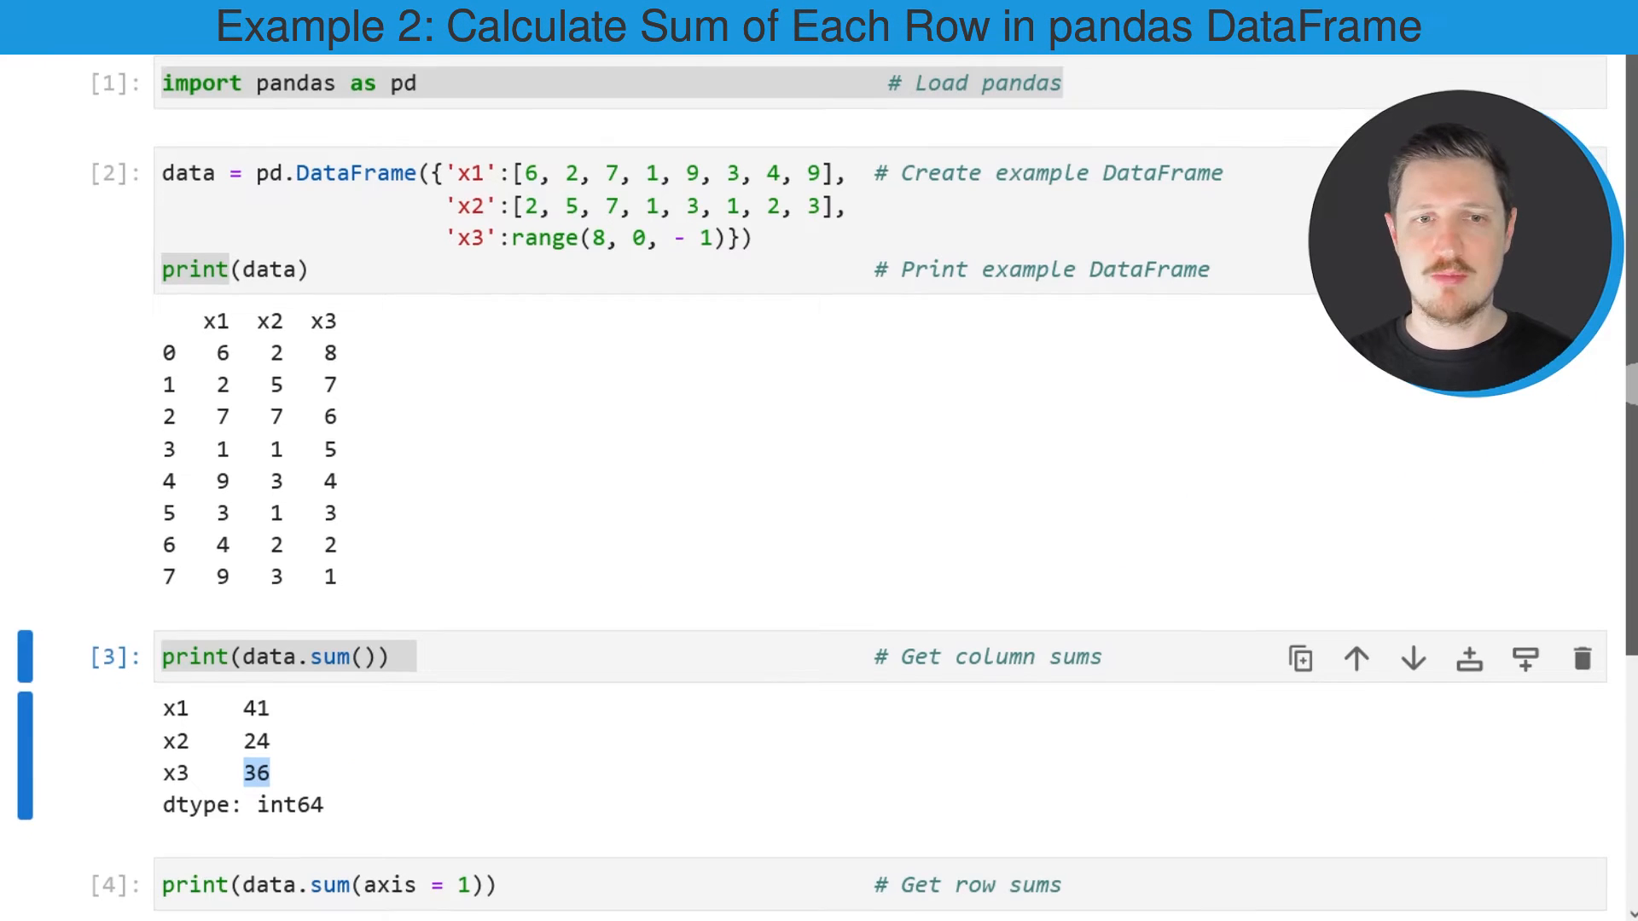
pyautogui.scroll(-3)
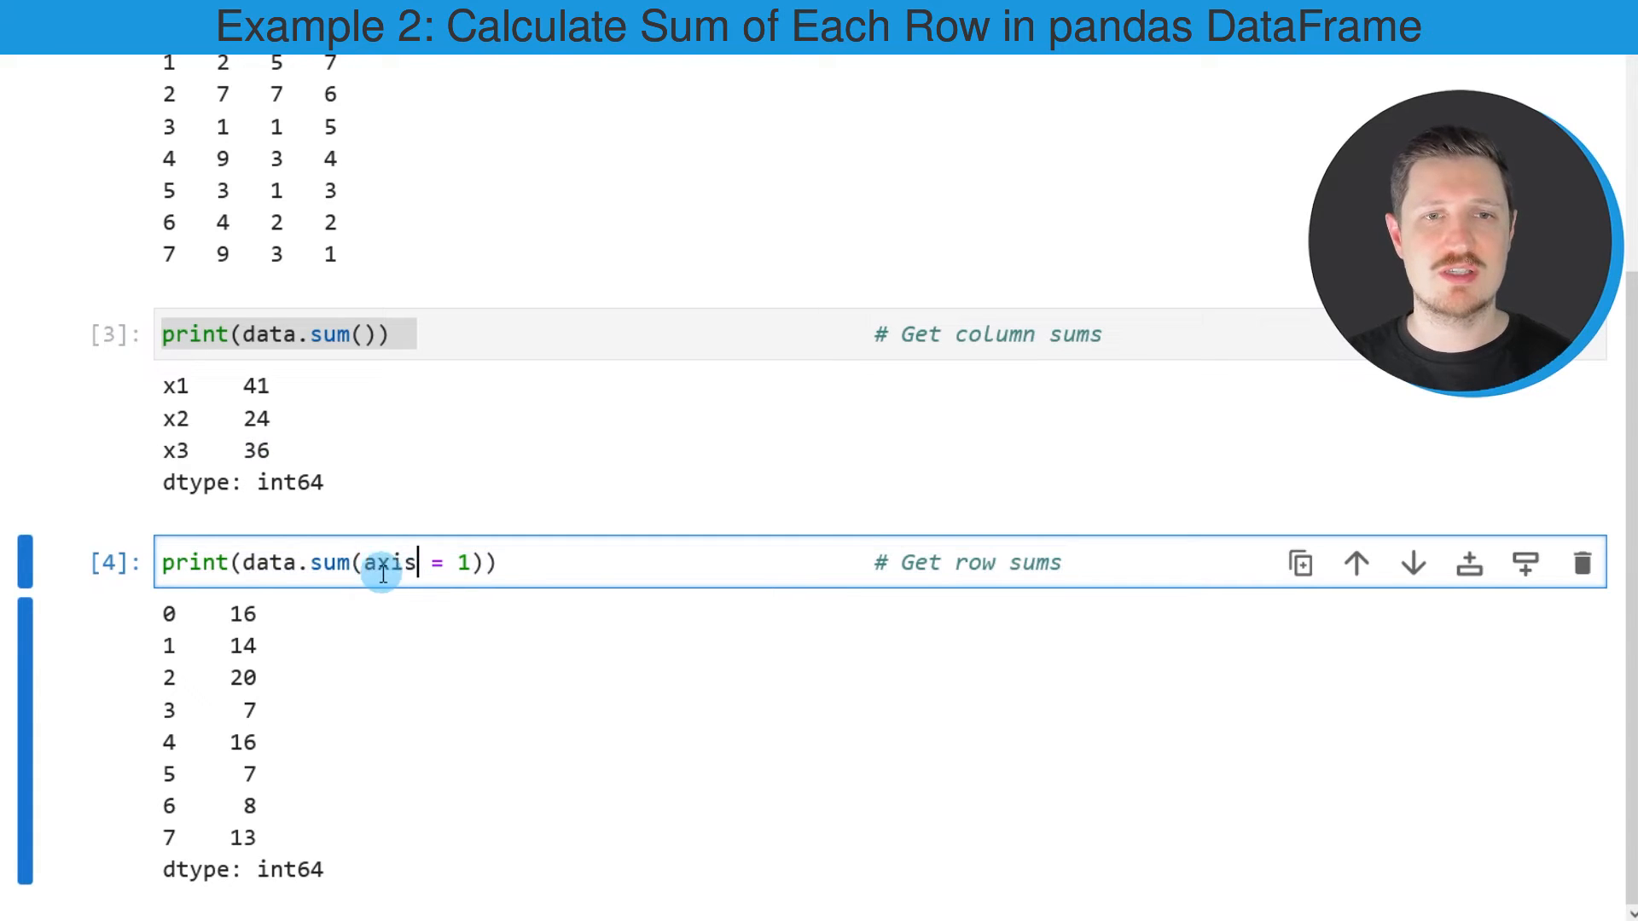
pyautogui.moveTo(362, 561); pyautogui.dragTo(476, 561)
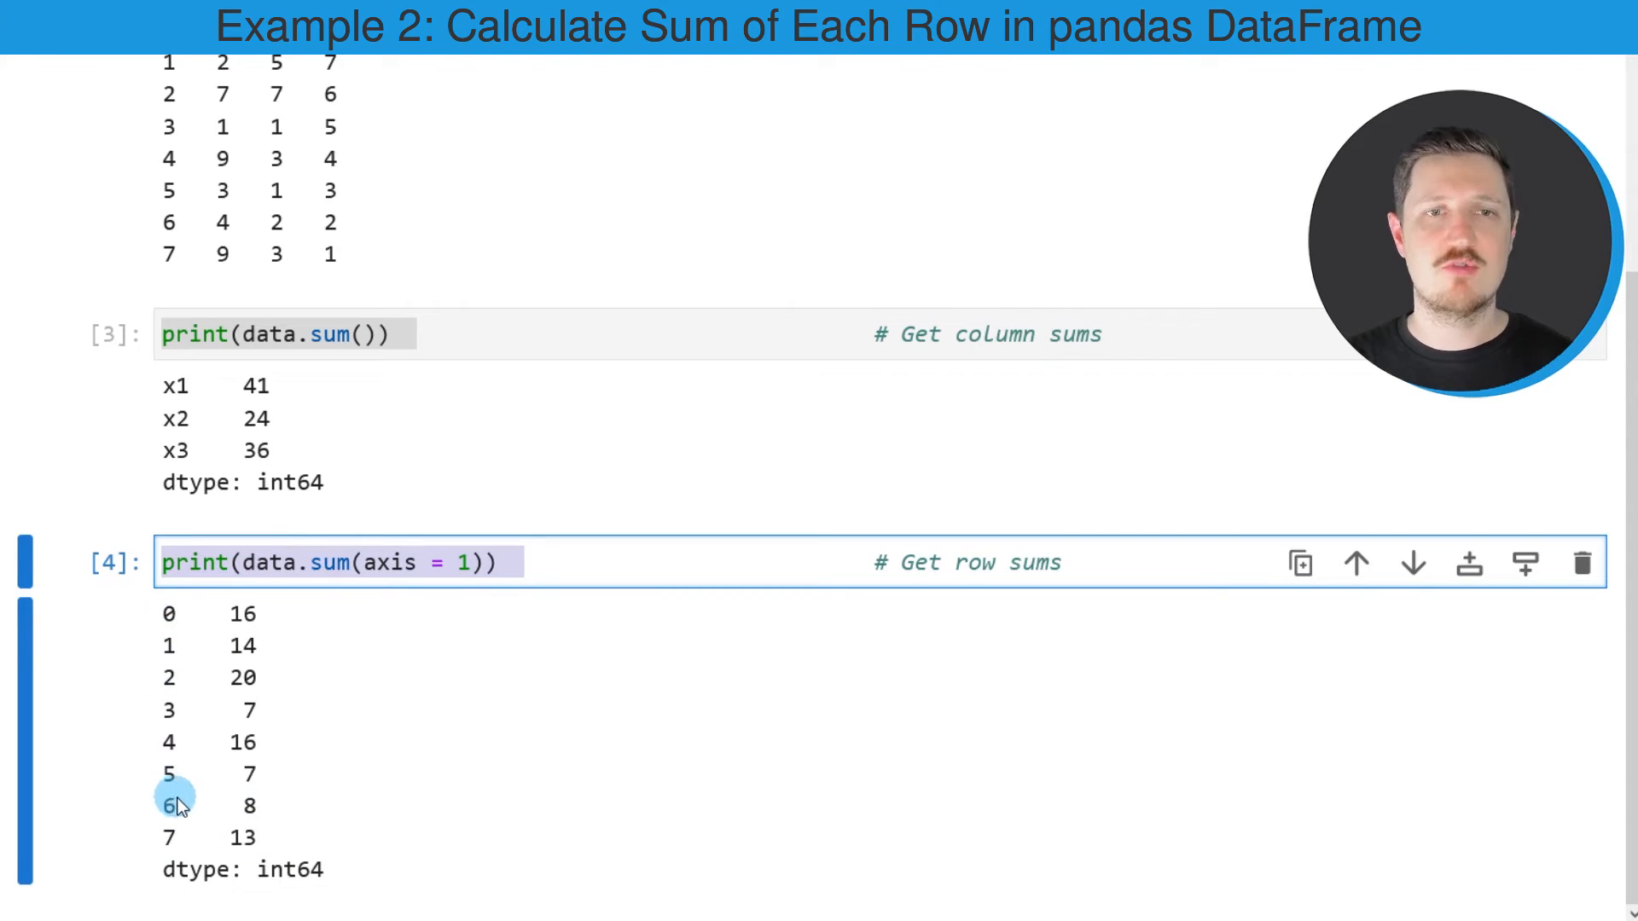
pyautogui.moveTo(165, 713)
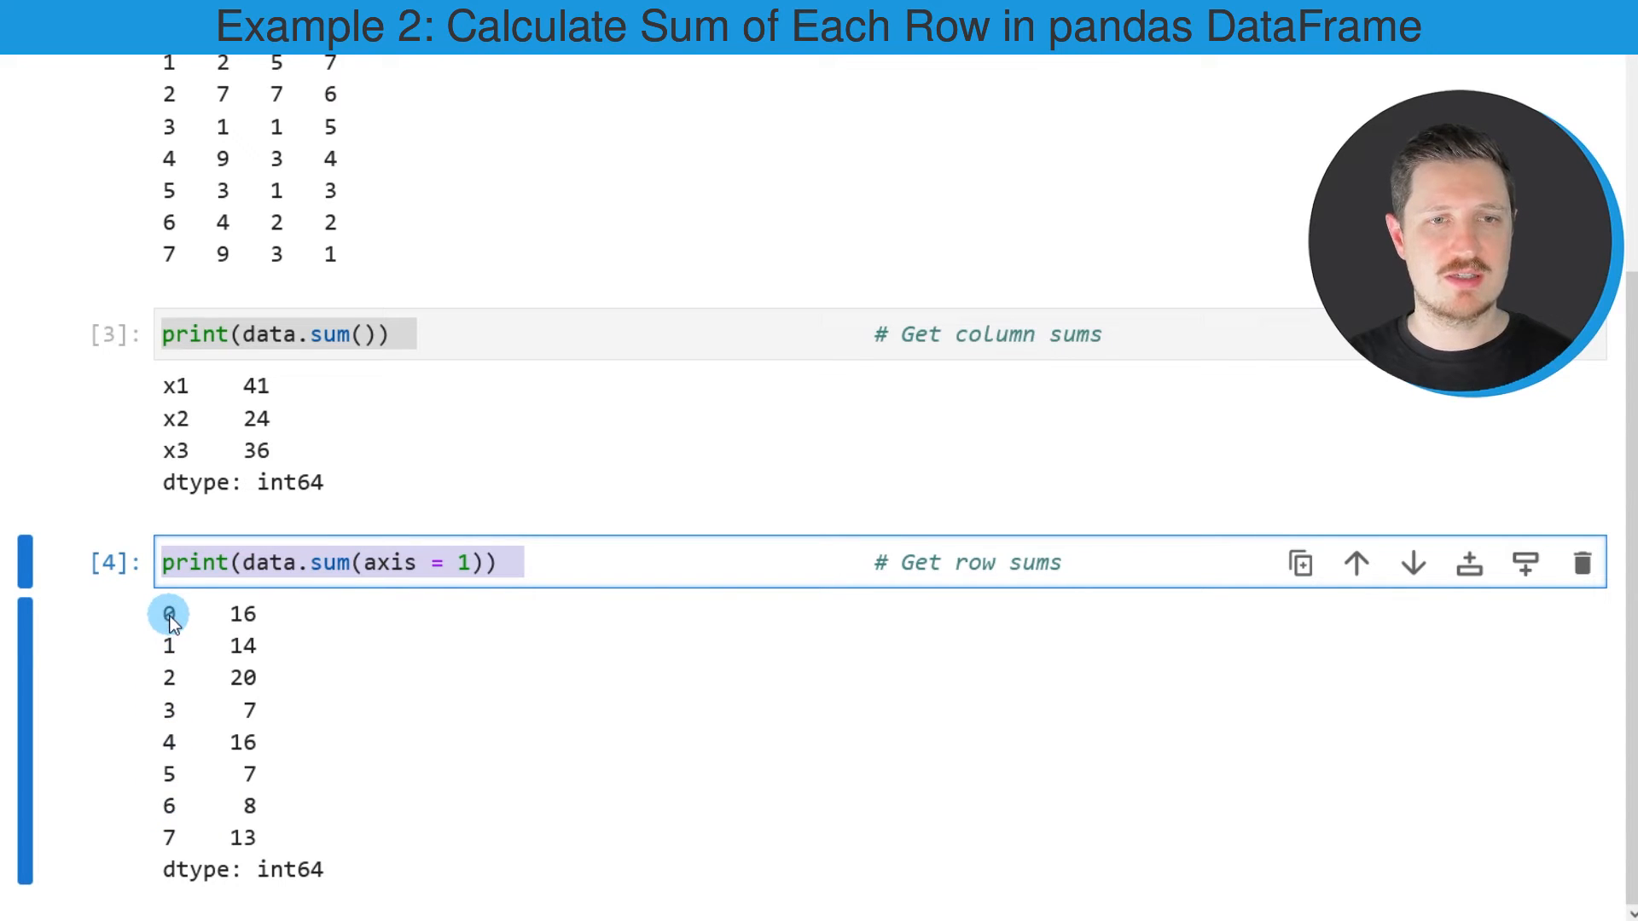
pyautogui.moveTo(164, 857)
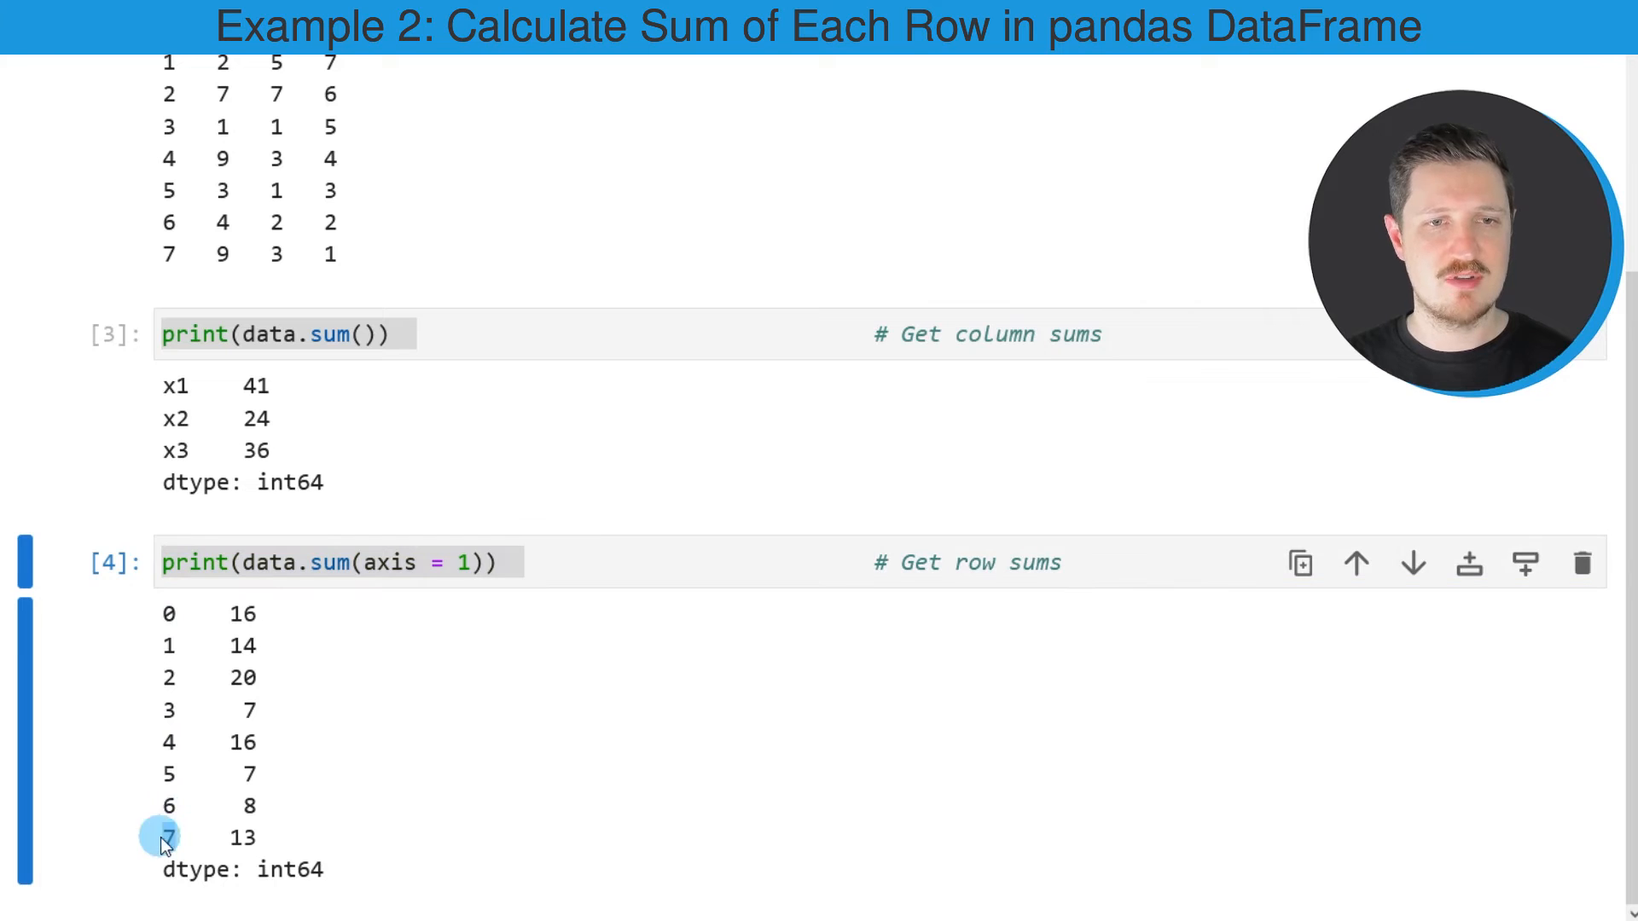
pyautogui.moveTo(247, 809)
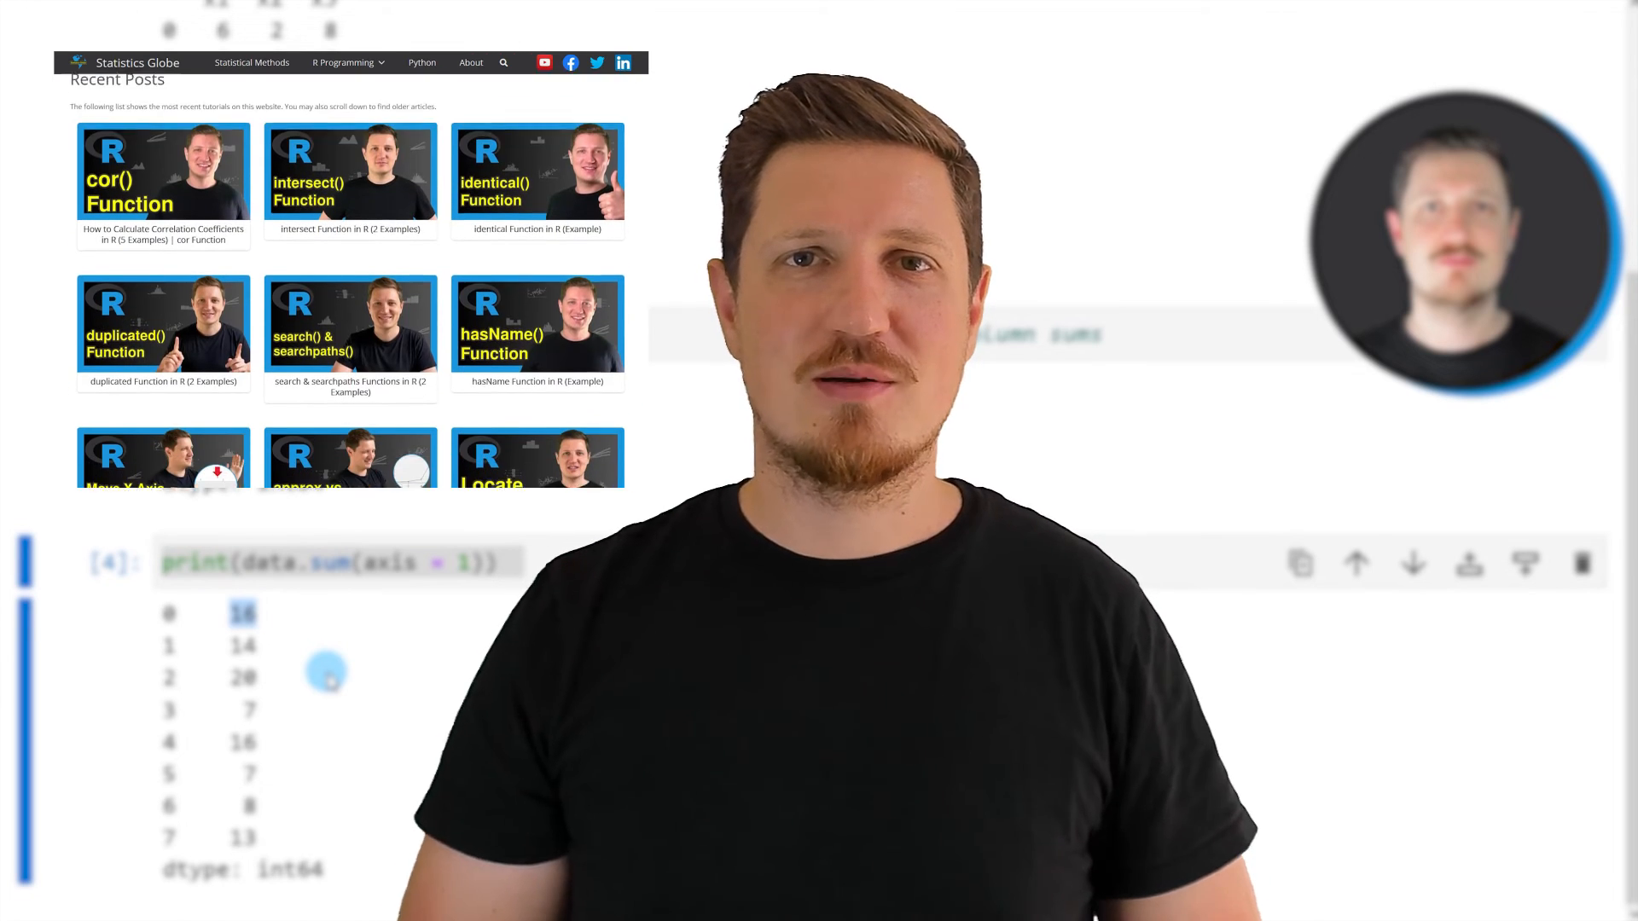
# Navigate from the R Programming menu to the Graphics in R gallery page.
pyautogui.click(343, 61)
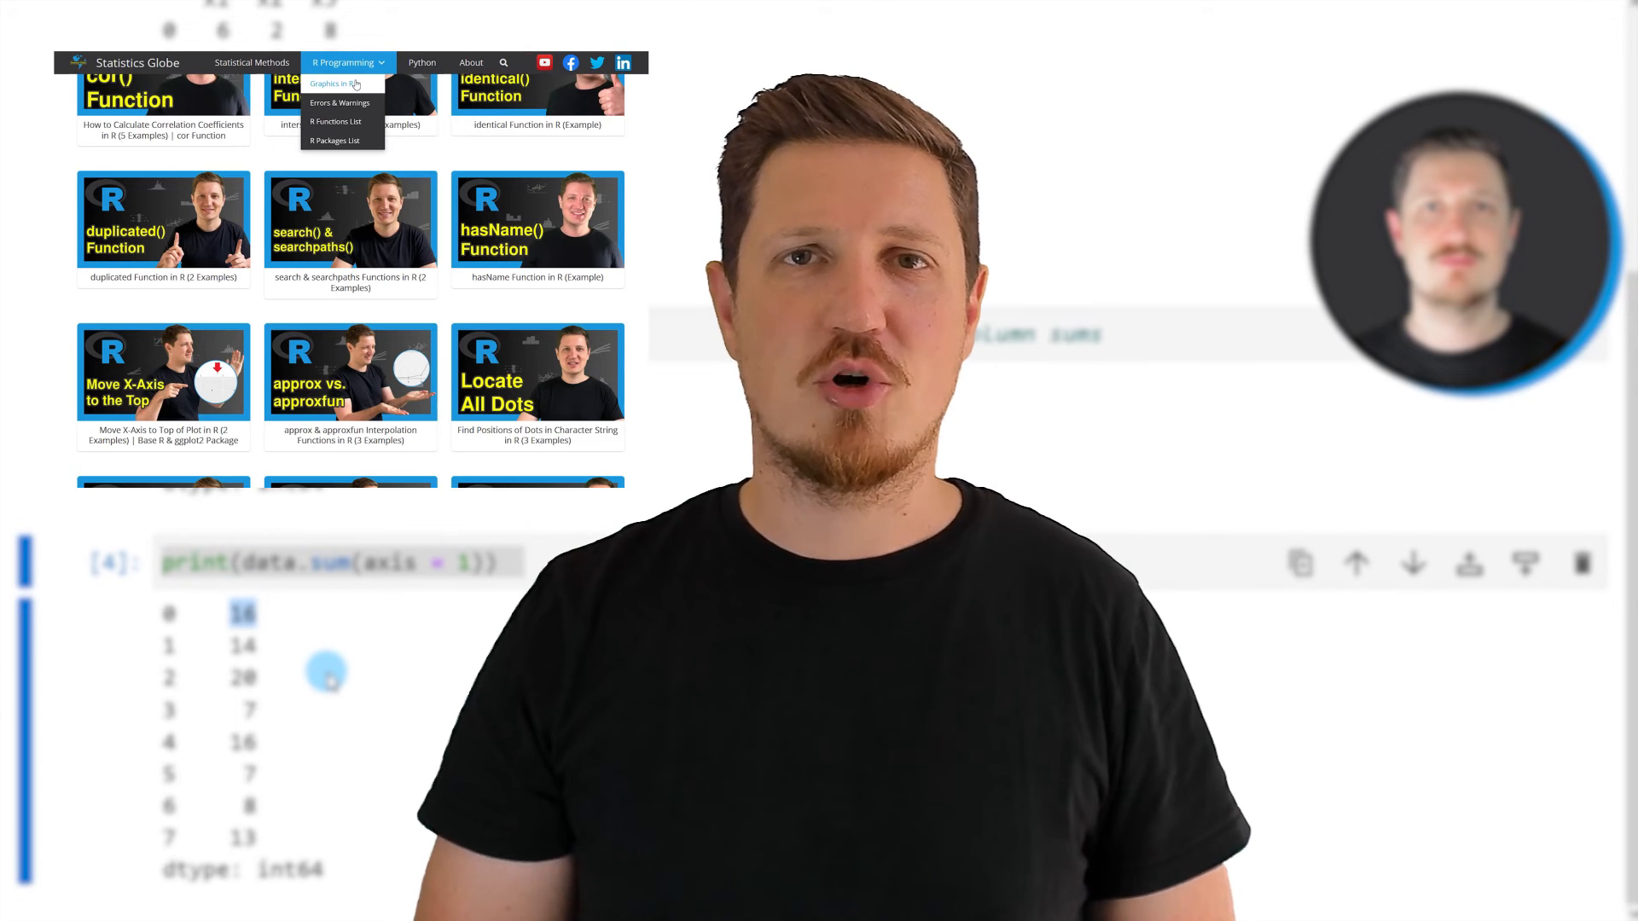
pyautogui.click(336, 83)
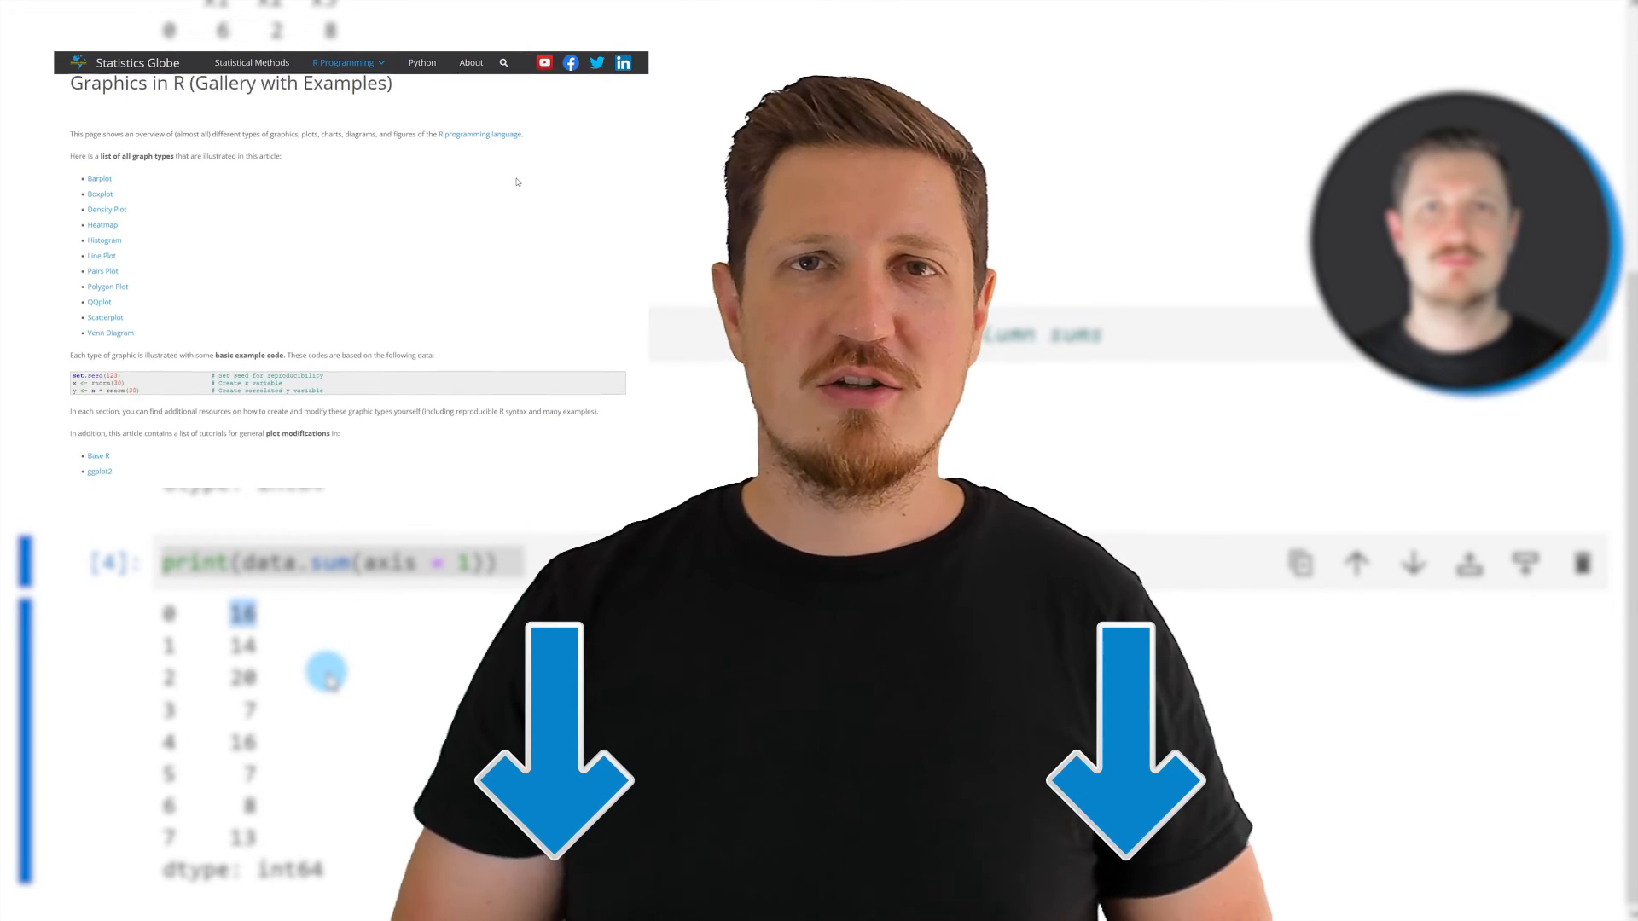
pyautogui.click(99, 179)
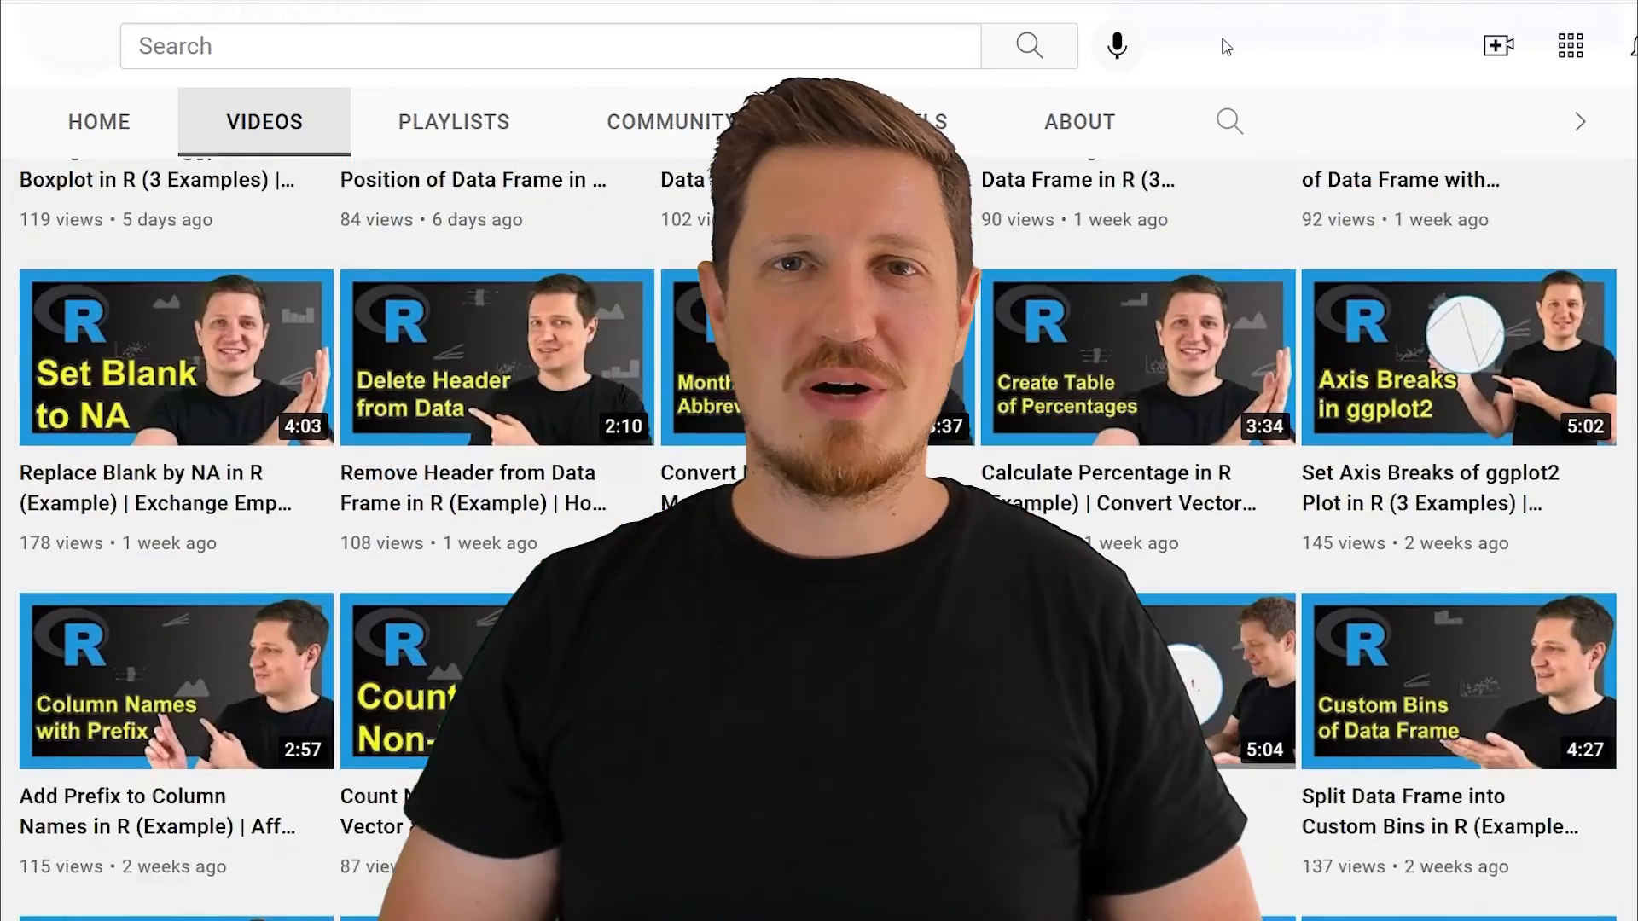
pyautogui.scroll(-3)
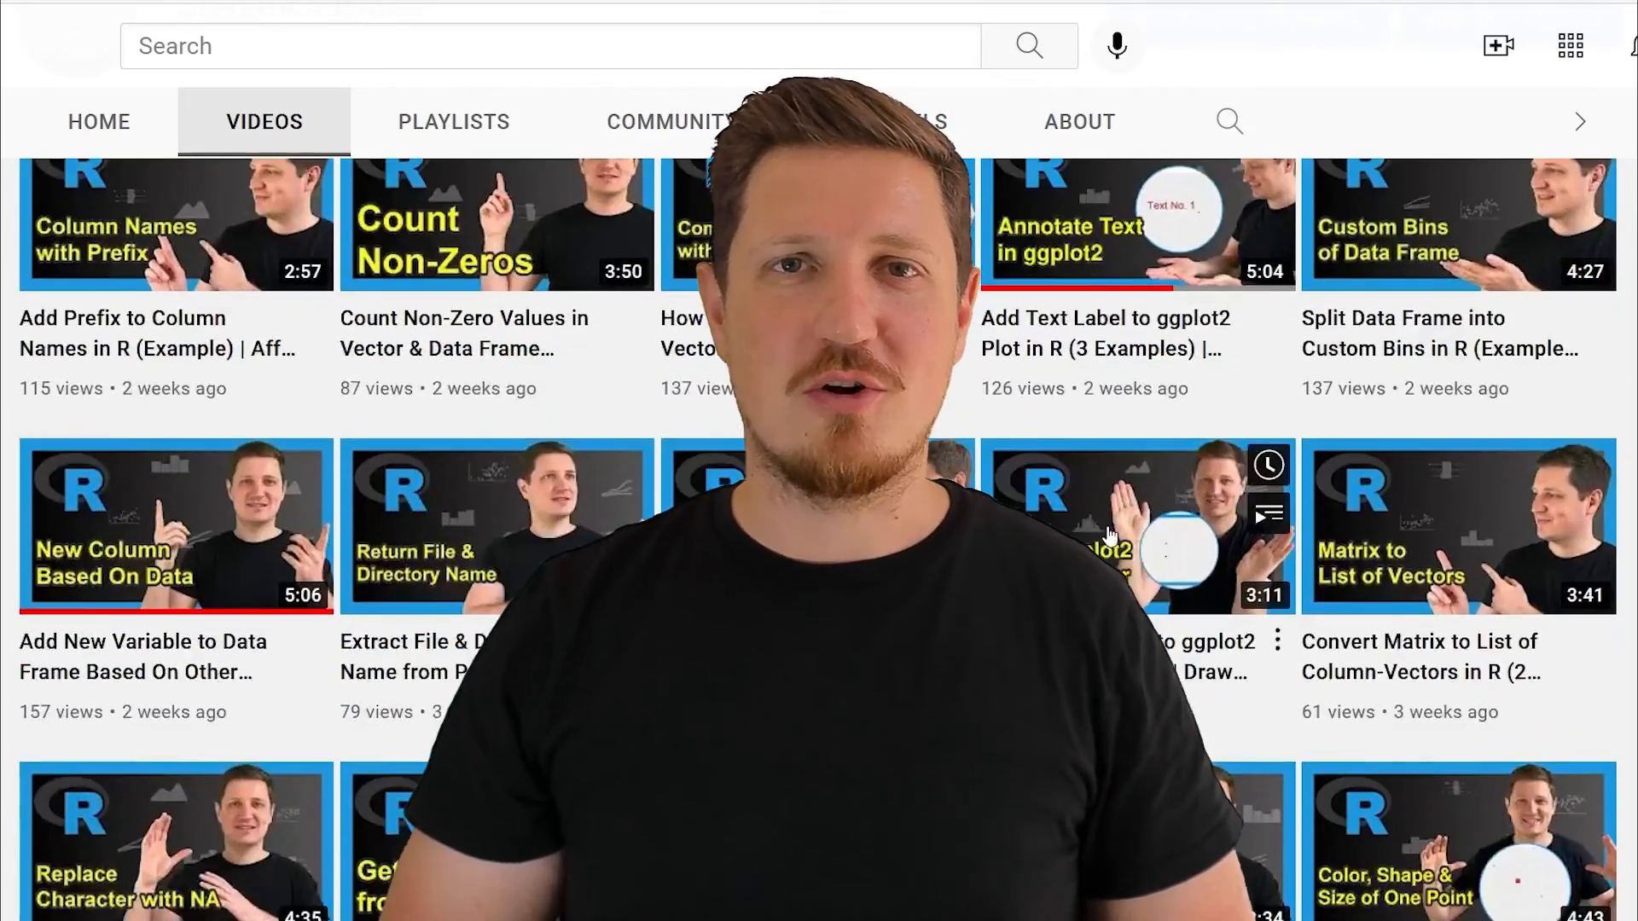
pyautogui.scroll(-3)
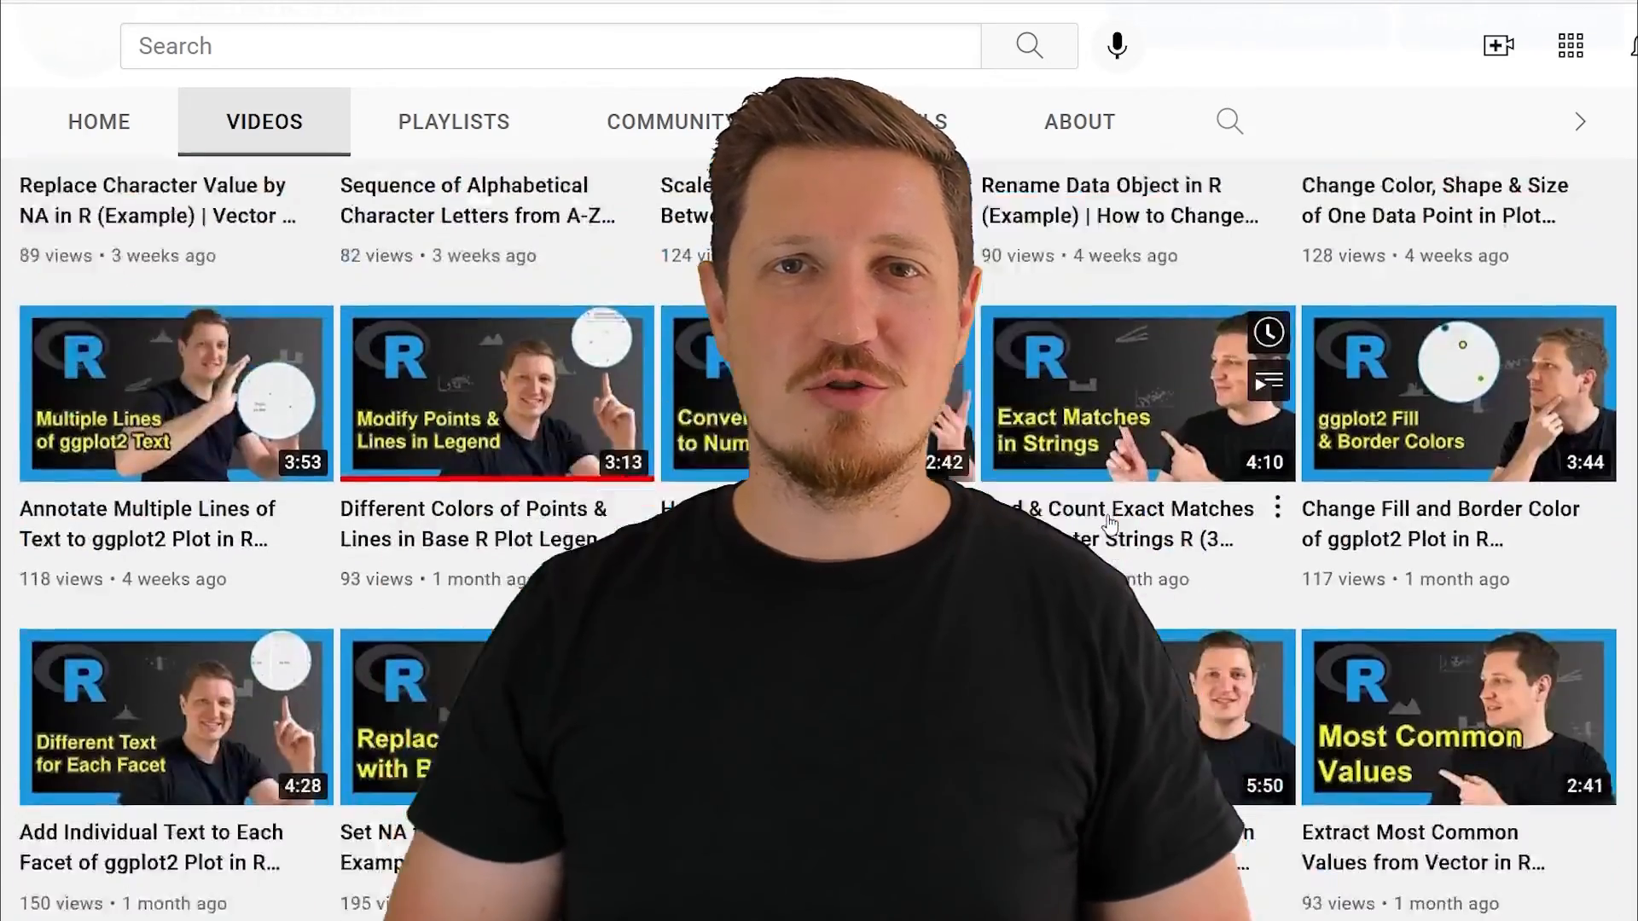
pyautogui.scroll(-3)
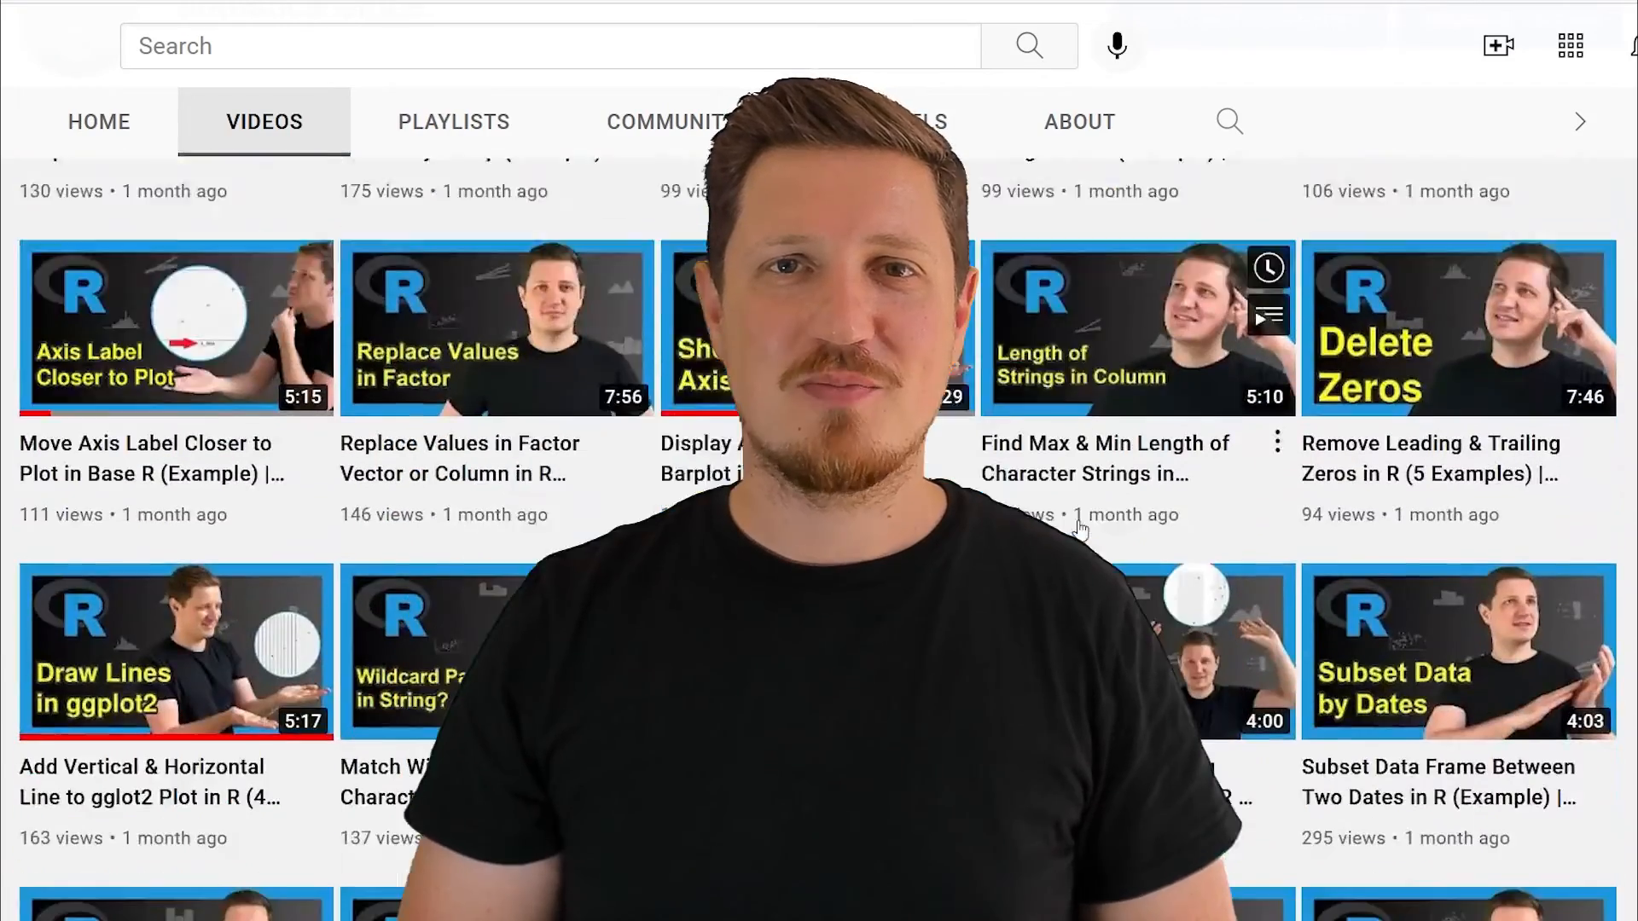
pyautogui.scroll(-3)
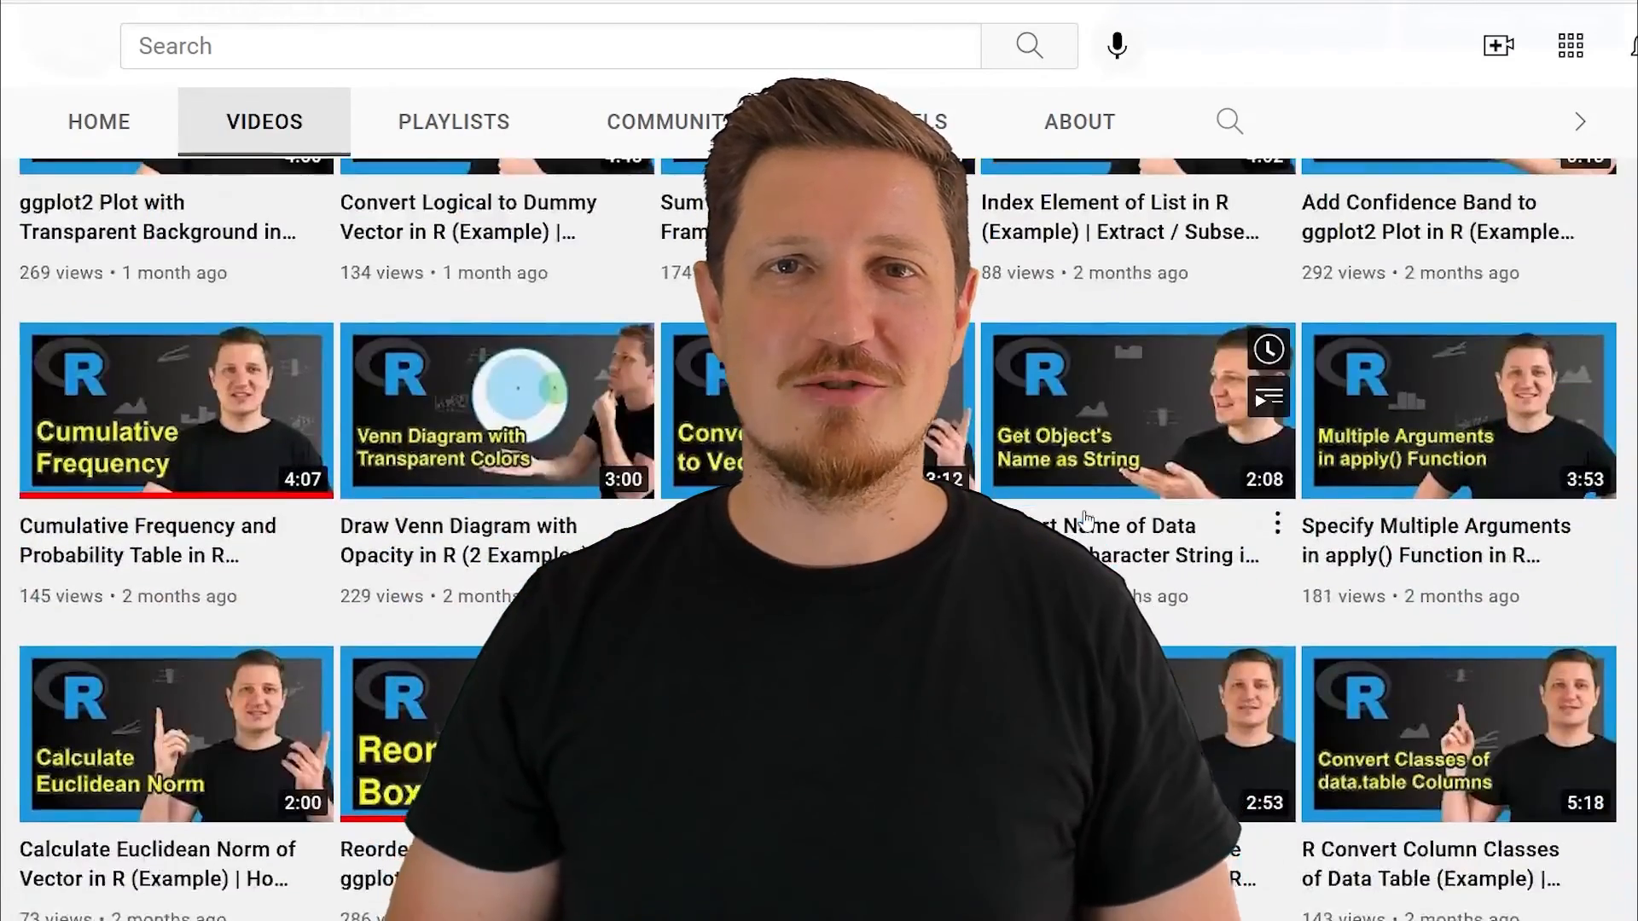